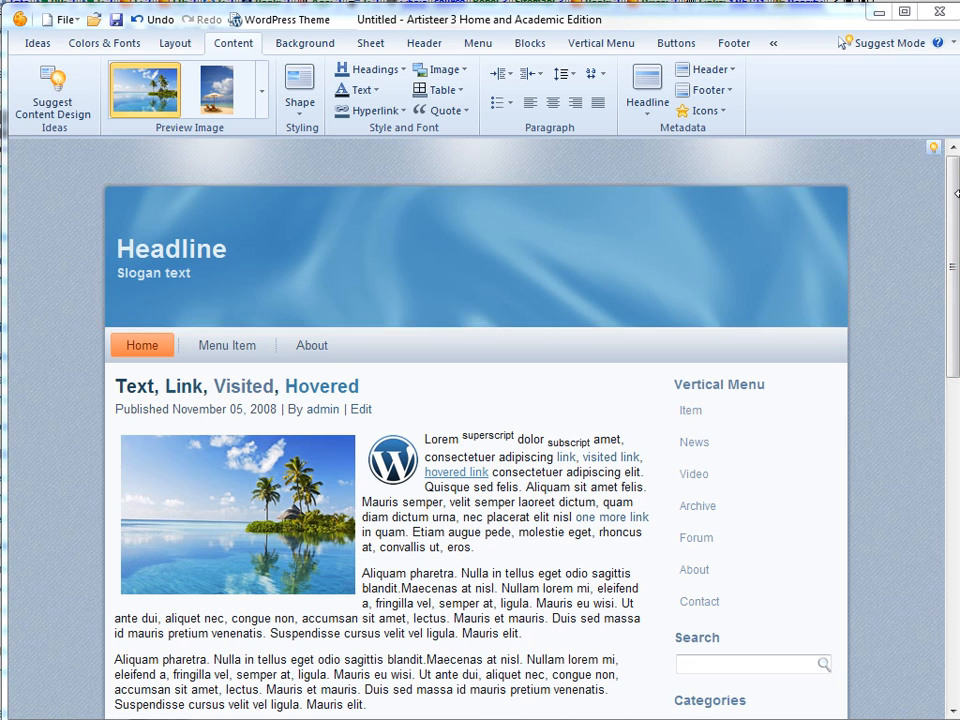
Step: Choose the fourth design layout, placing the header above the horizontal menu
scroll(down, 3)
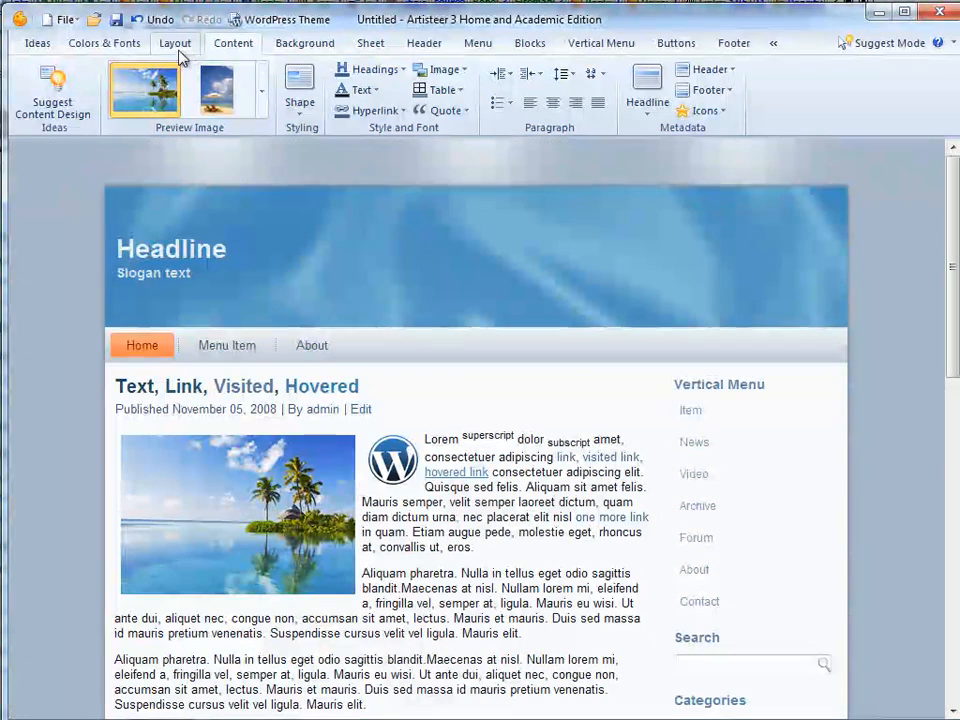
click(176, 42)
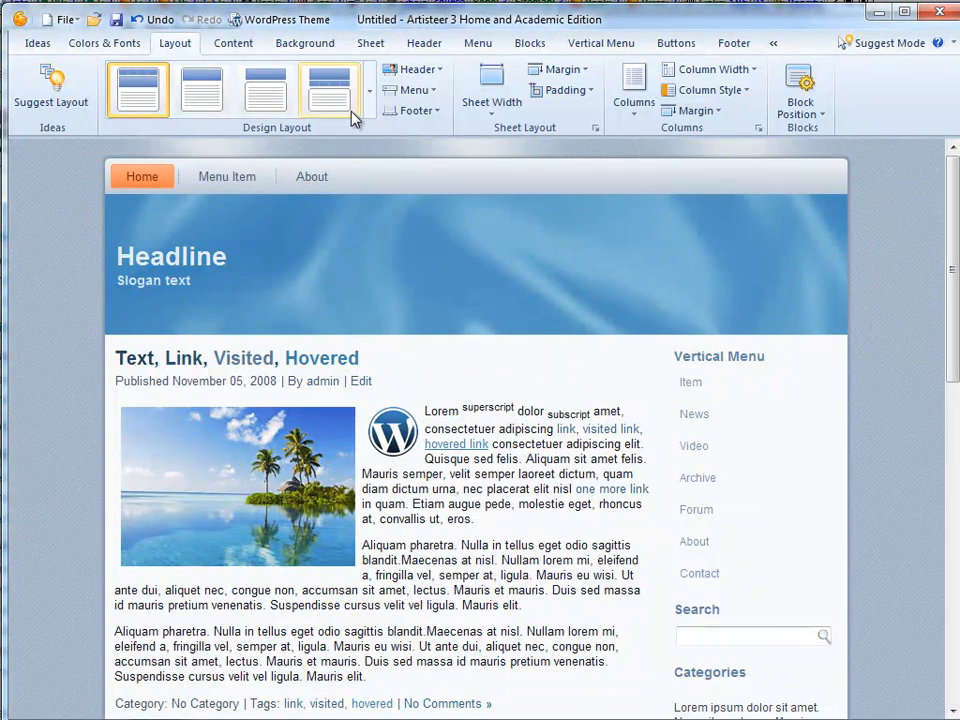
click(330, 88)
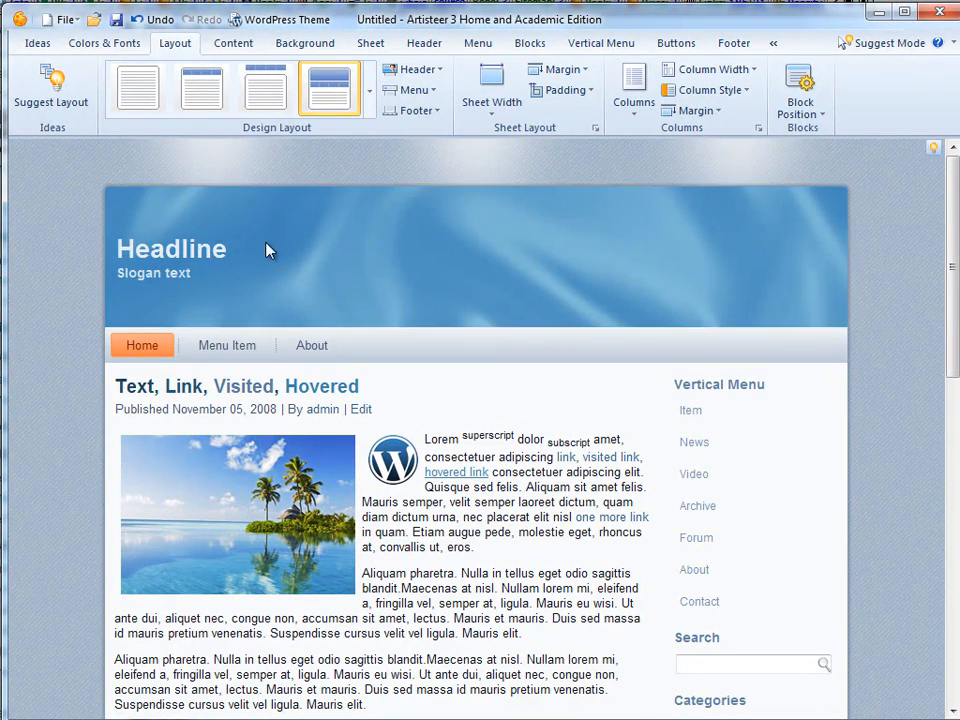
Step: Give the header a blurred bokeh background image and a foreground photo of a smiling woman
click(424, 44)
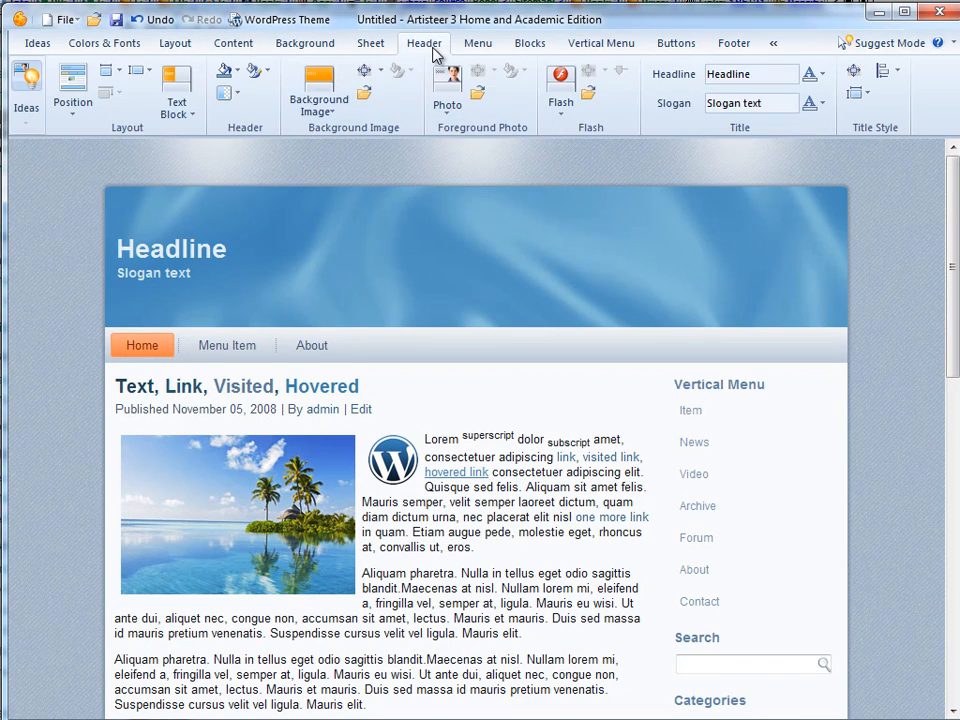
click(318, 90)
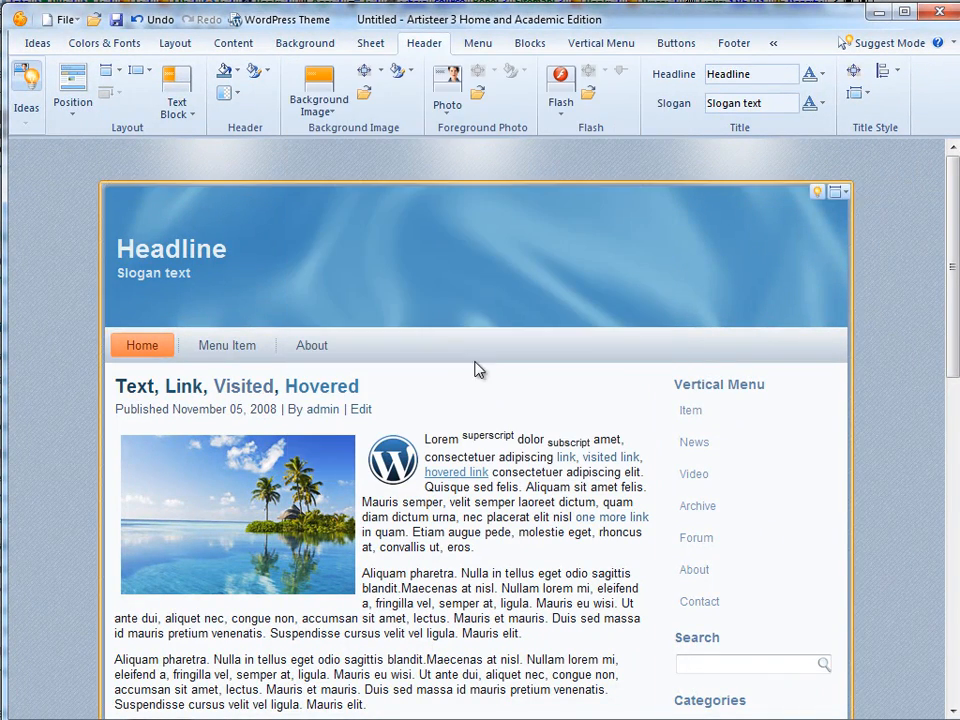
click(318, 90)
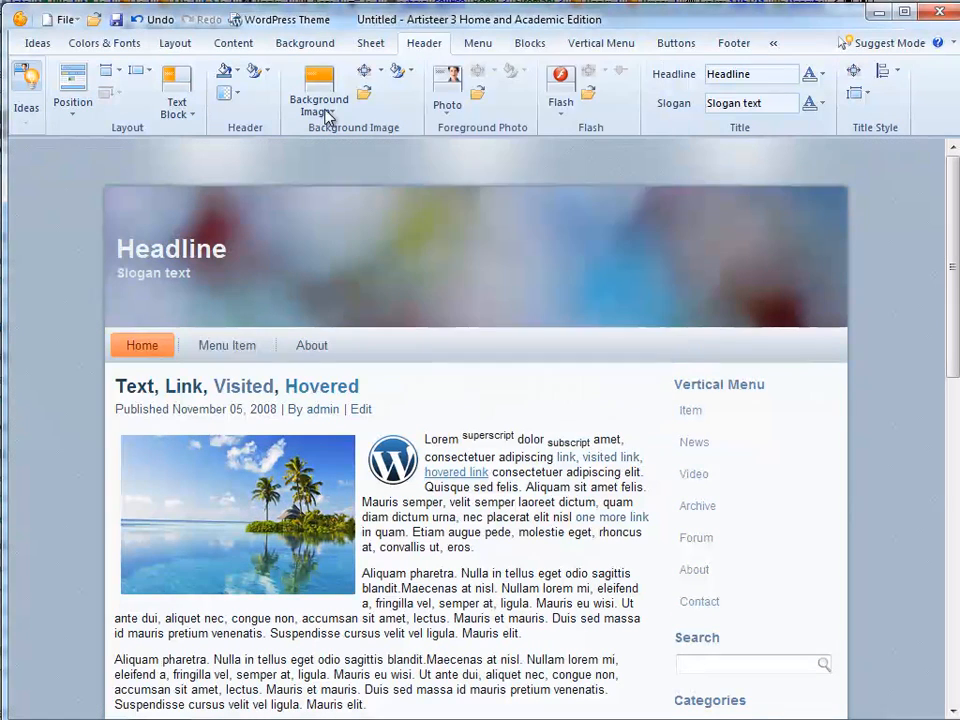
click(318, 90)
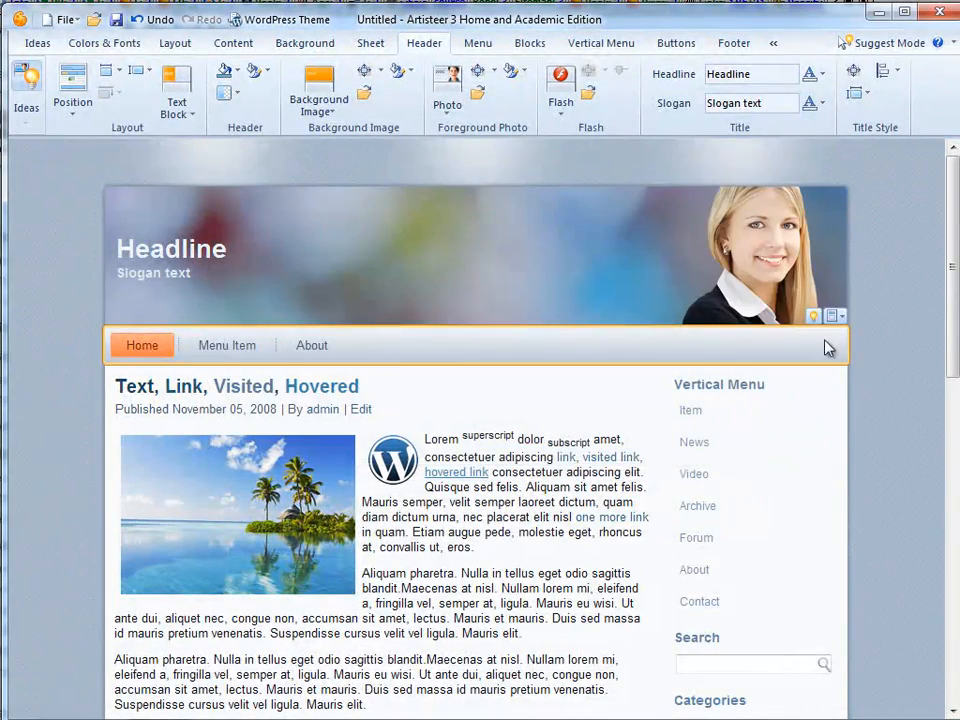
click(304, 42)
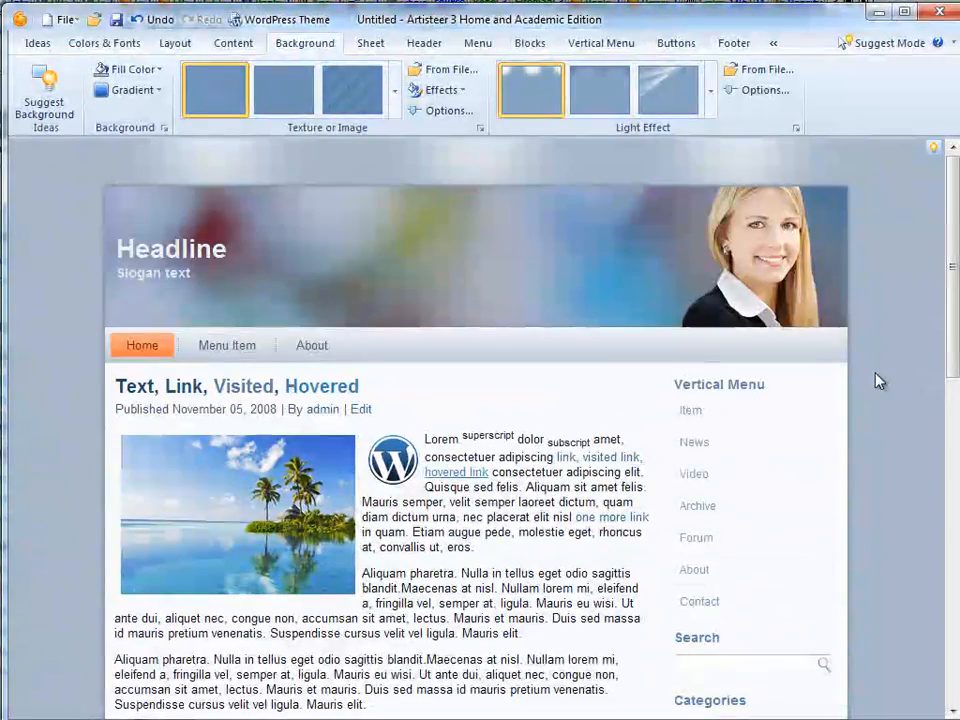
Step: Try left and two-sided sidebar layouts, then restore a single menu column on the right
click(232, 44)
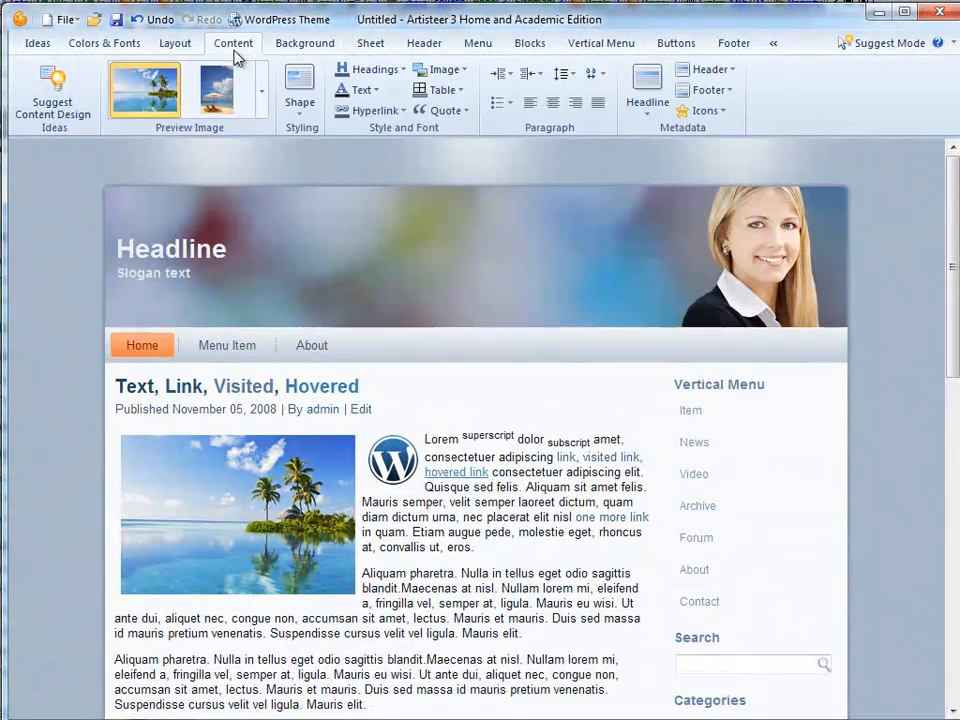
scroll(down, 3)
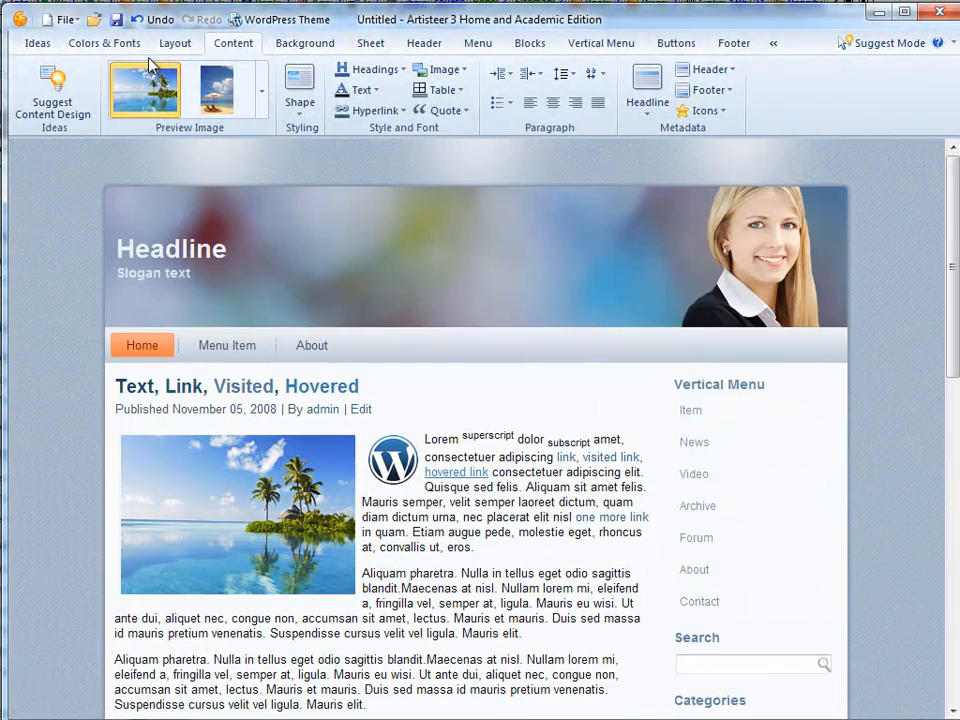
click(176, 42)
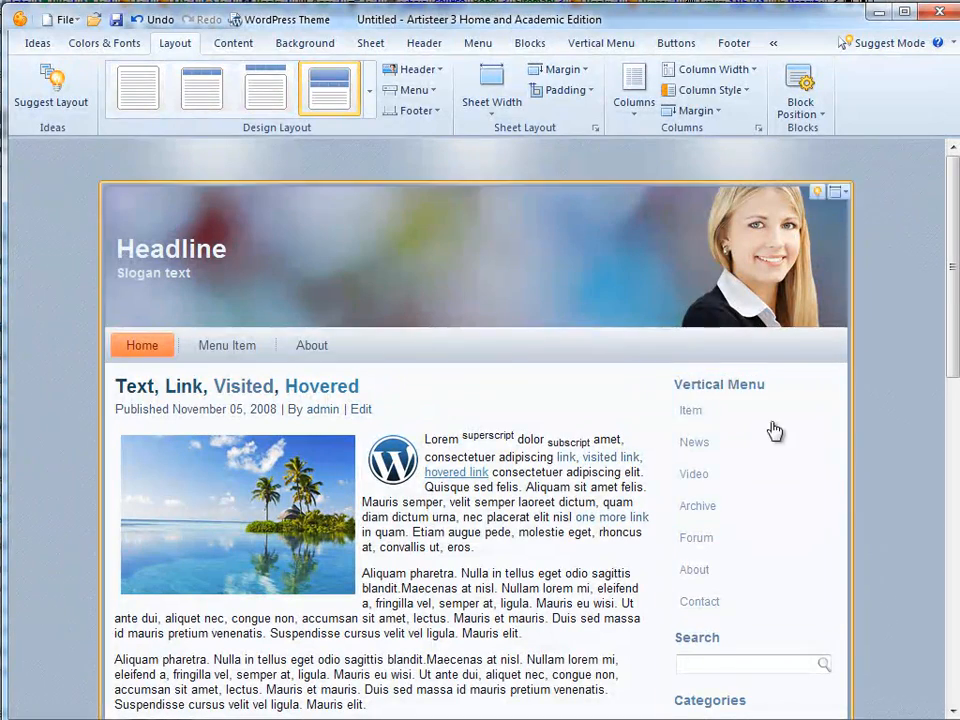
click(632, 90)
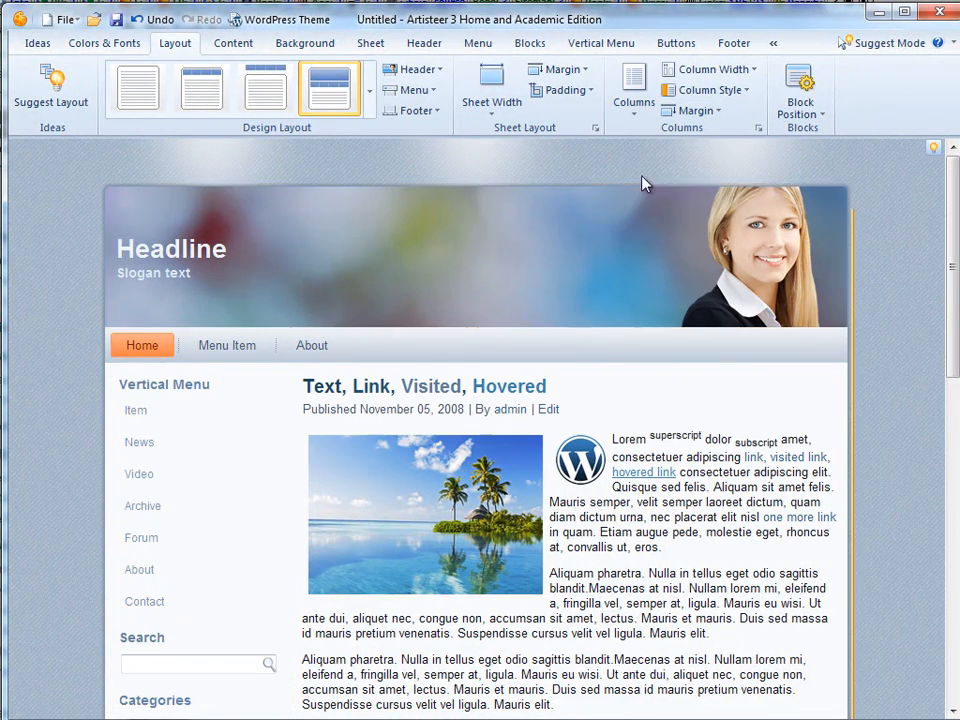
click(632, 90)
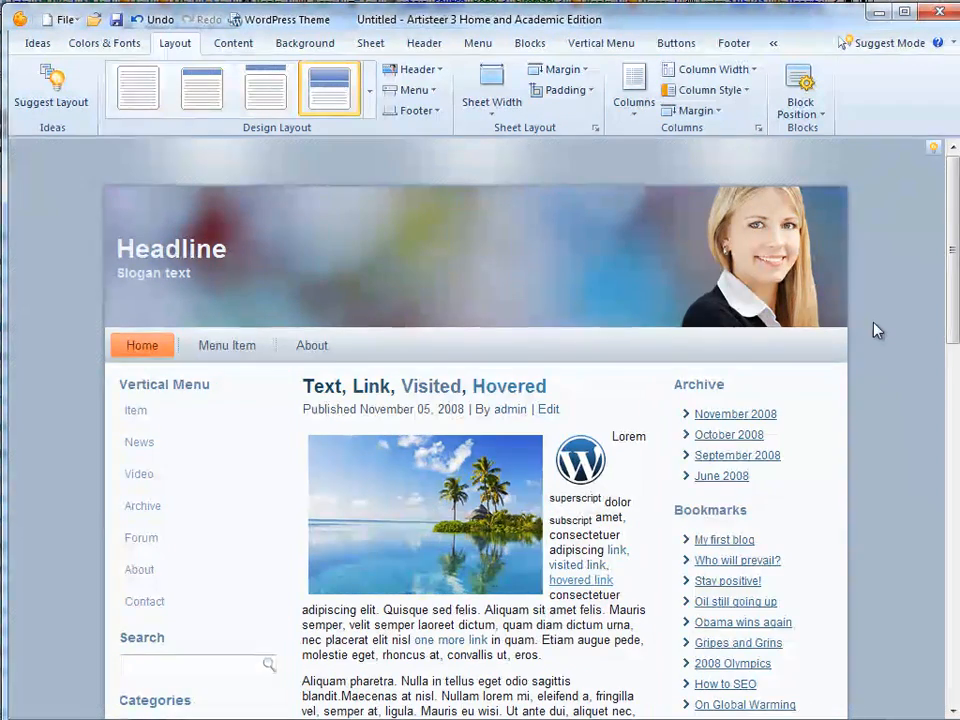
click(632, 88)
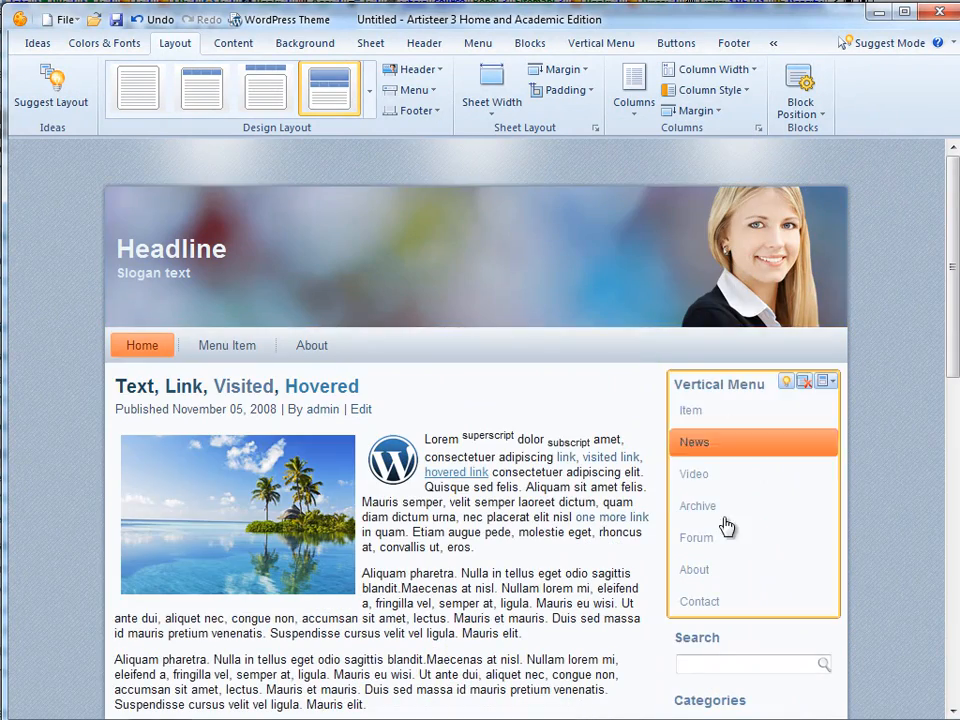
scroll(down, 3)
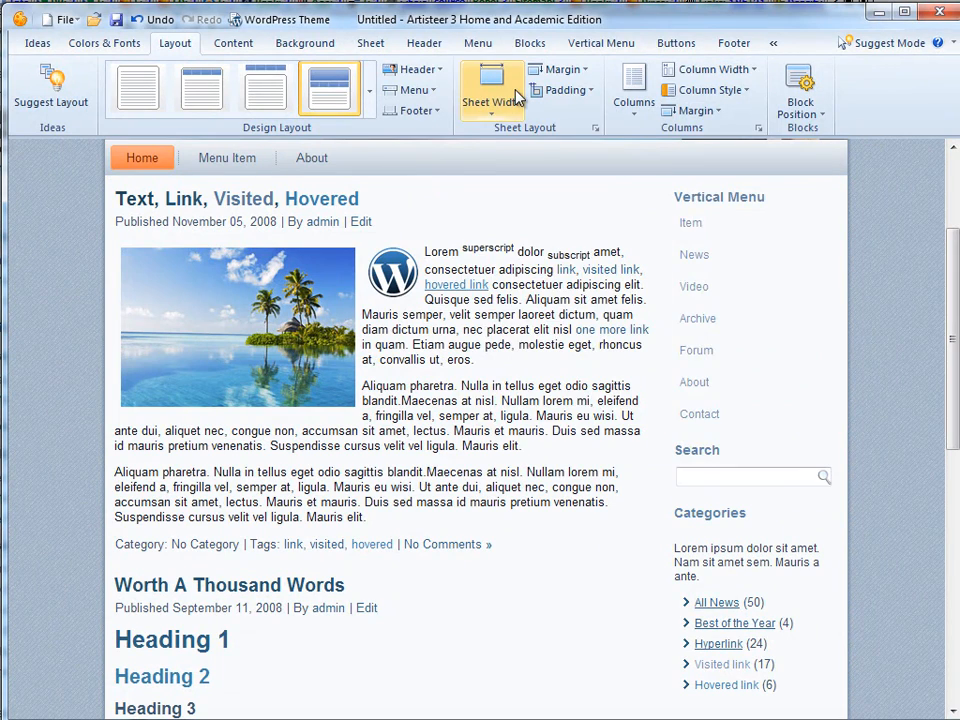
Step: Set the sheet width to 900 pixels and return to the content styling options
click(492, 90)
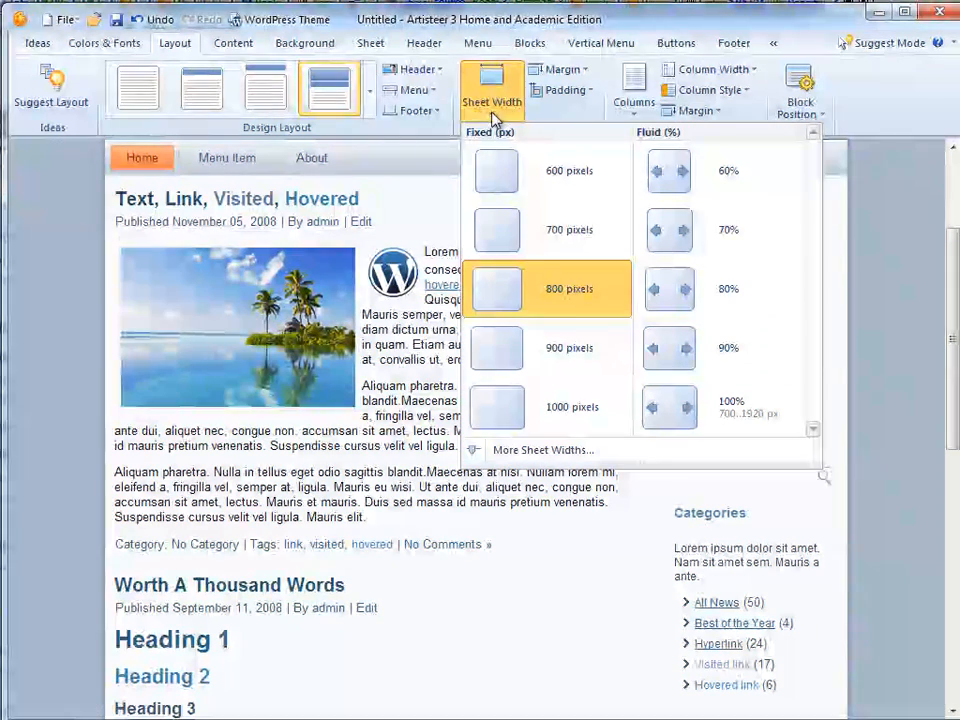
mouse_move(564, 300)
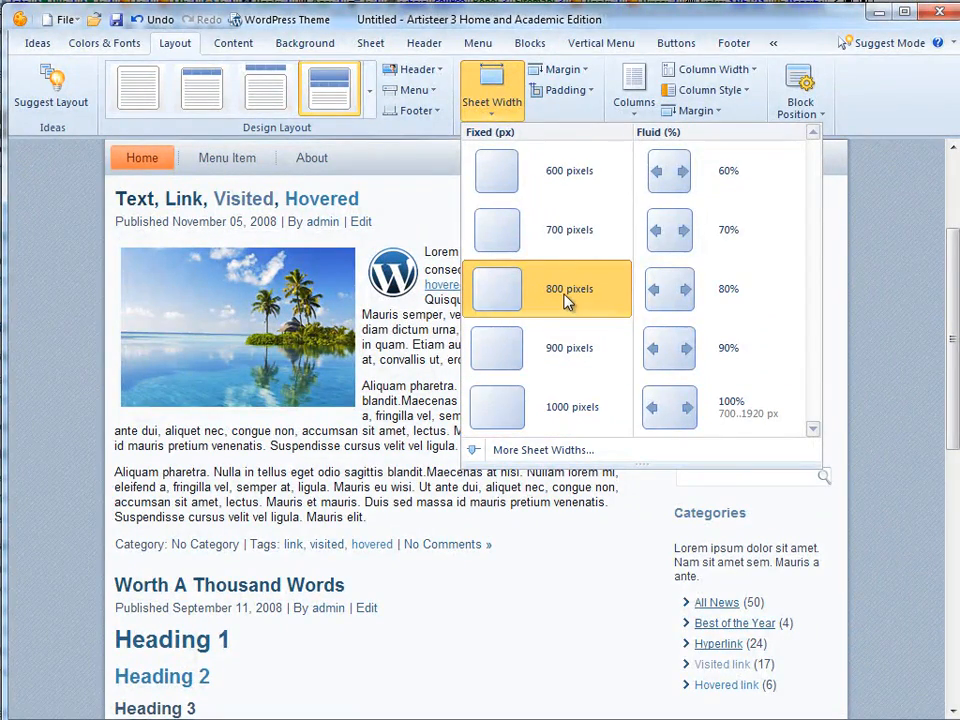
mouse_move(568, 348)
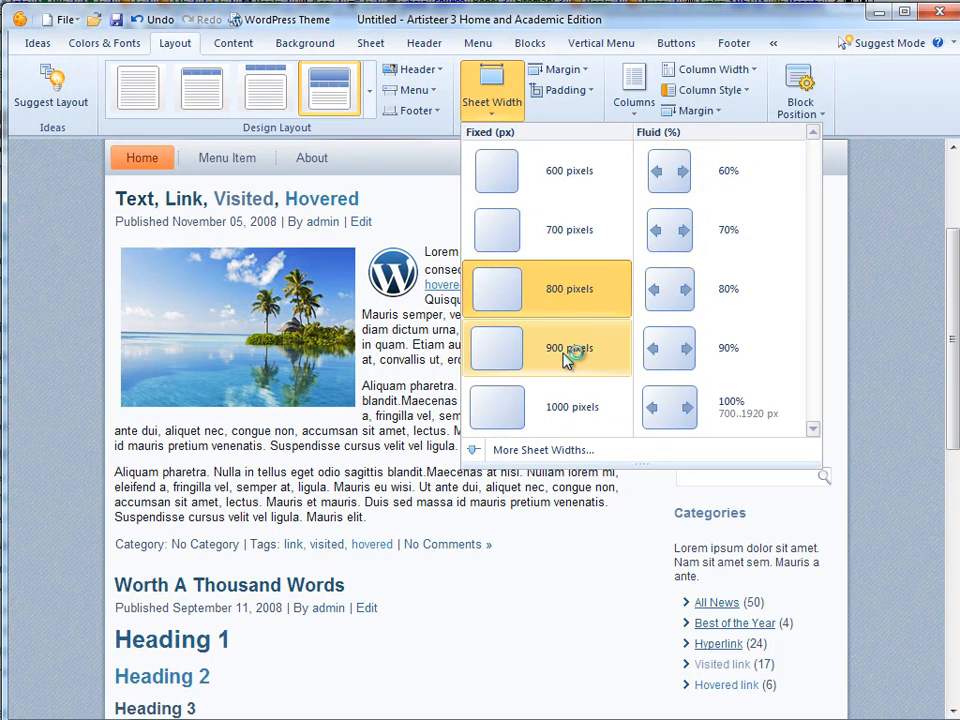
click(568, 348)
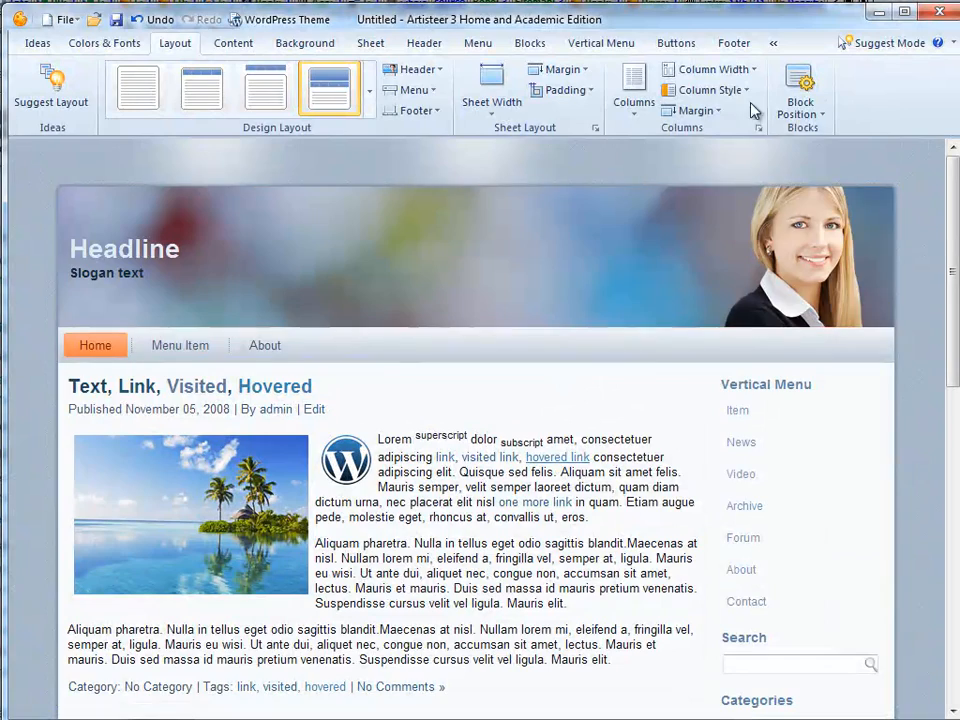
click(708, 68)
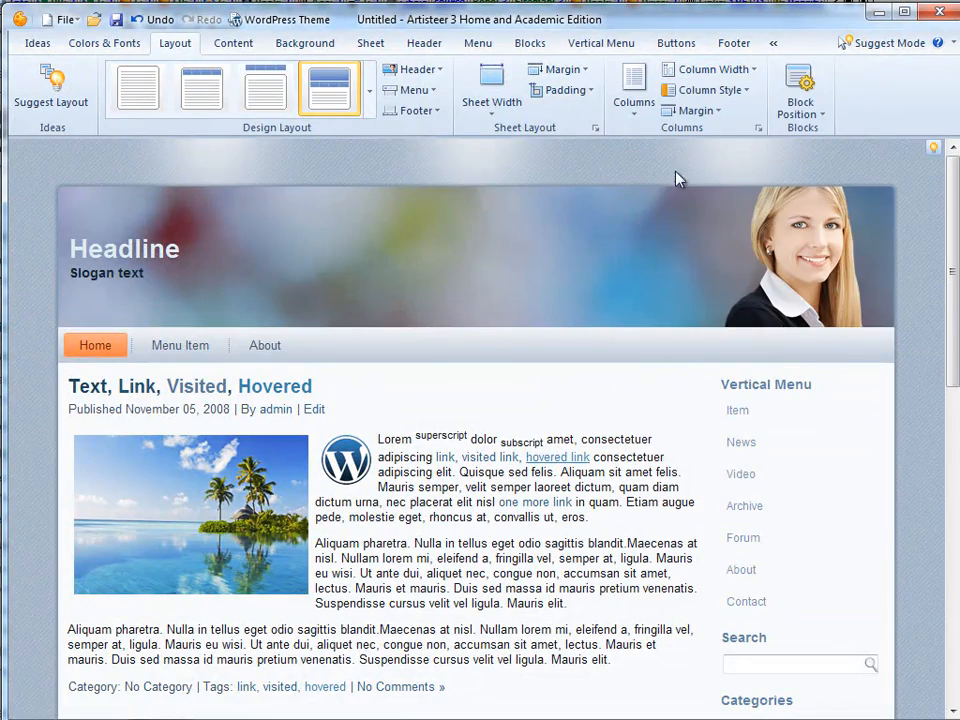
click(232, 42)
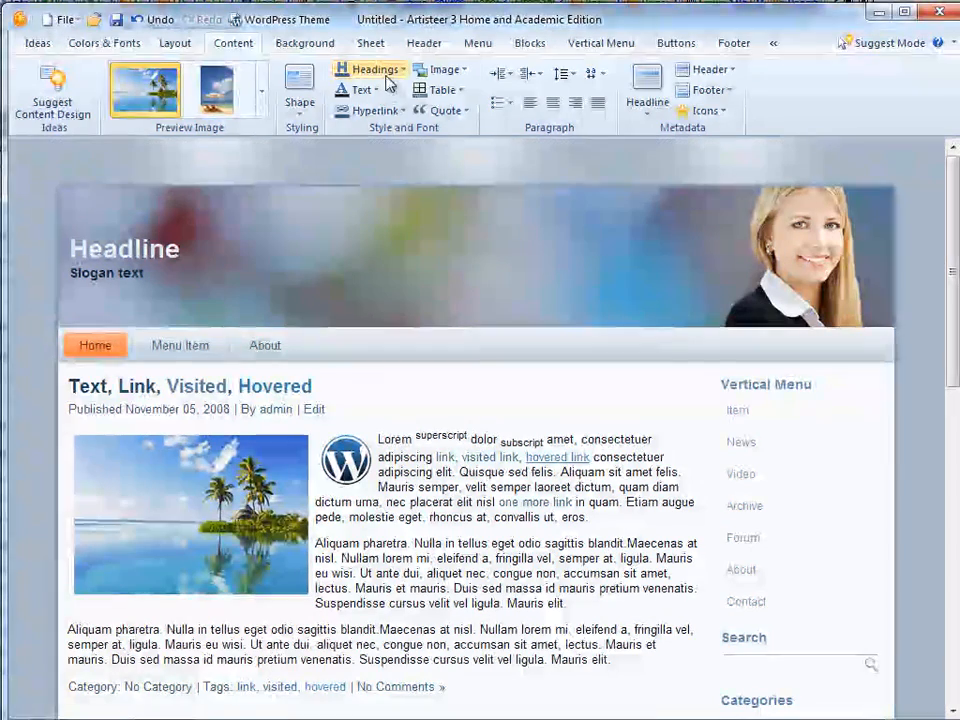
Step: Preview the body text colour palette unchanged, then reach the font settings for normal links
click(372, 68)
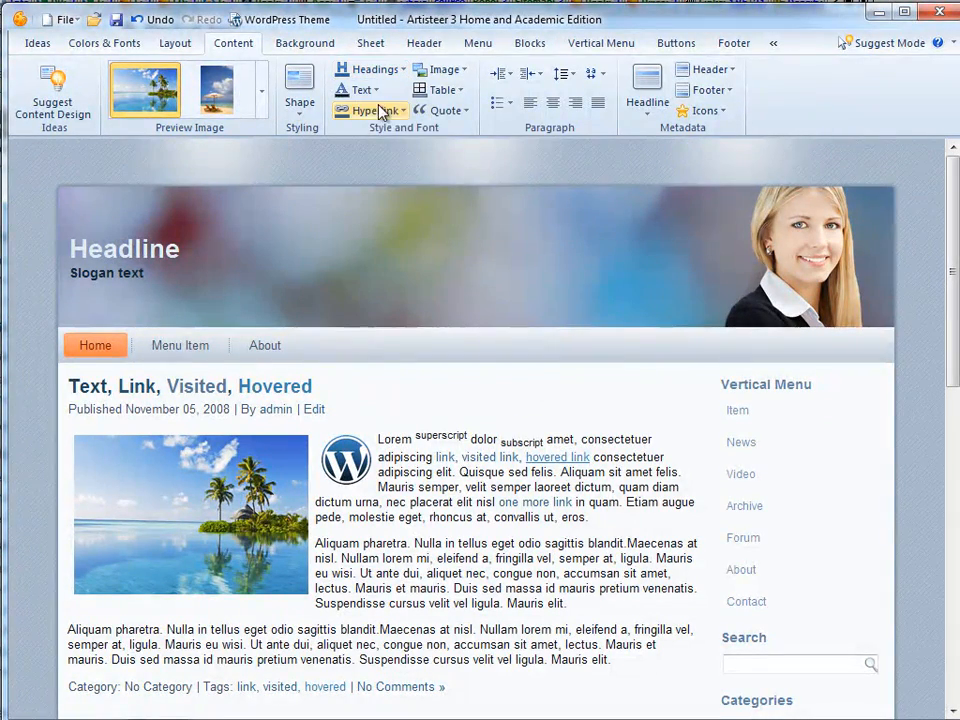
click(364, 88)
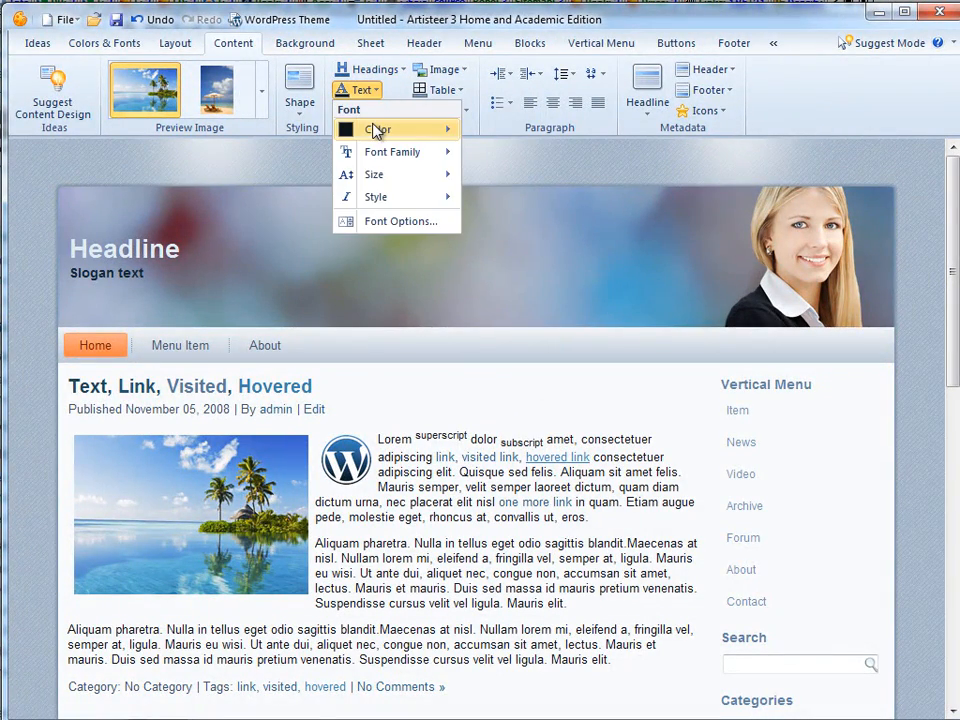
click(378, 128)
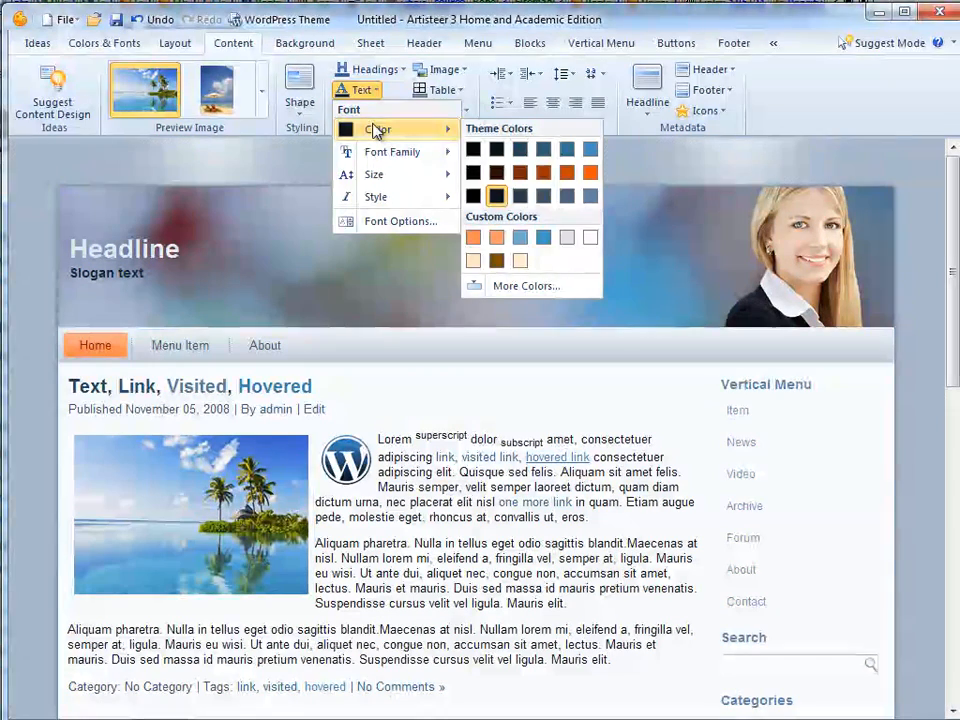
click(376, 128)
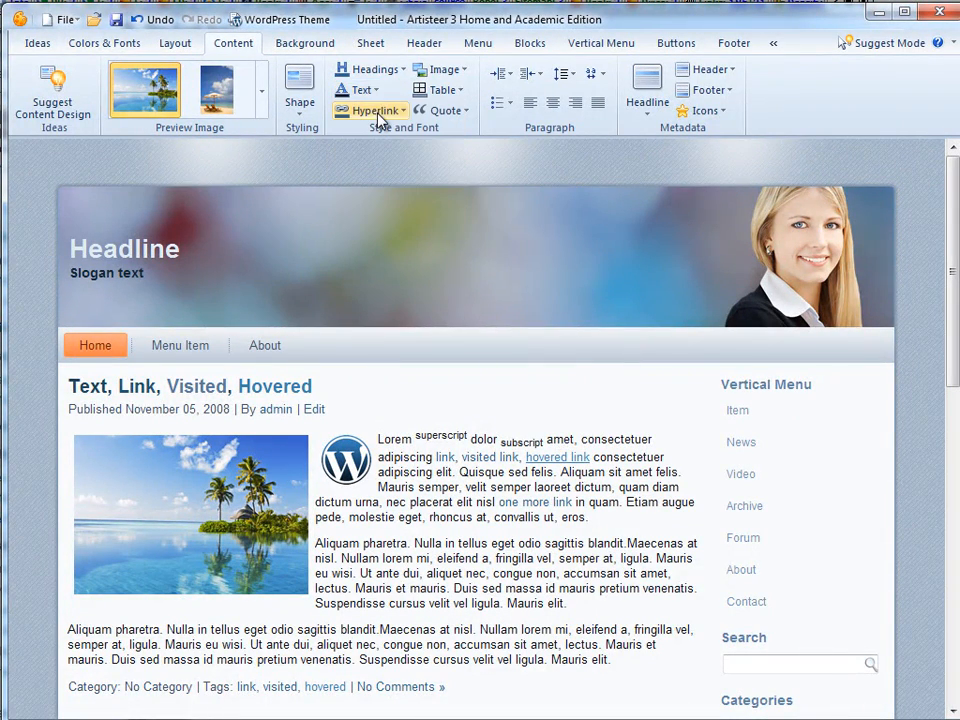
click(372, 110)
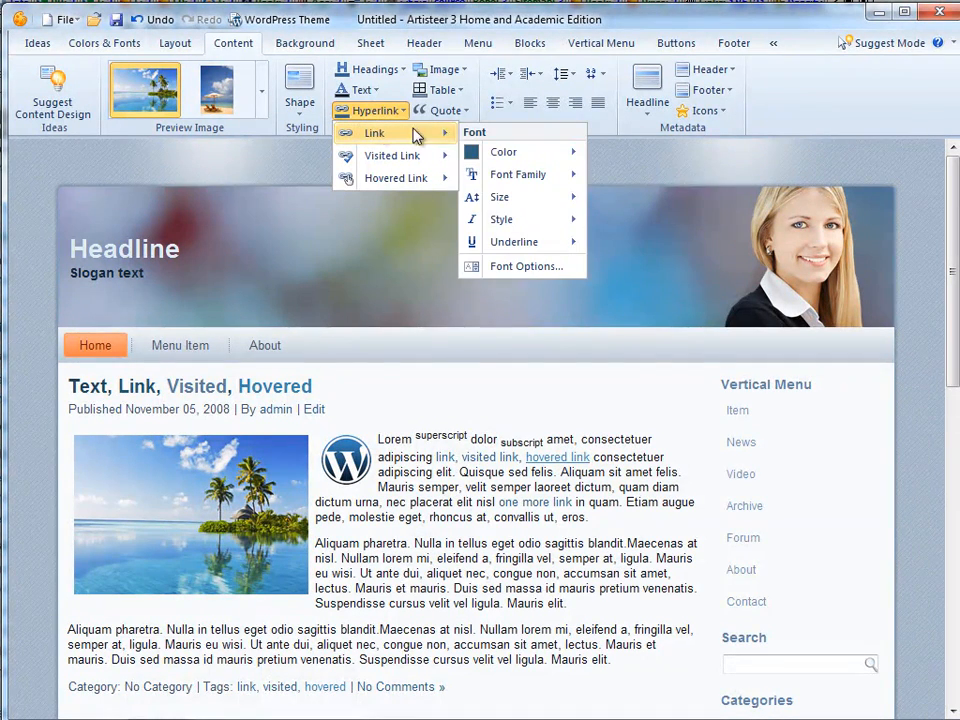
Step: Set the normal link colour to dark blue, hex 000080, via More Colors
click(504, 152)
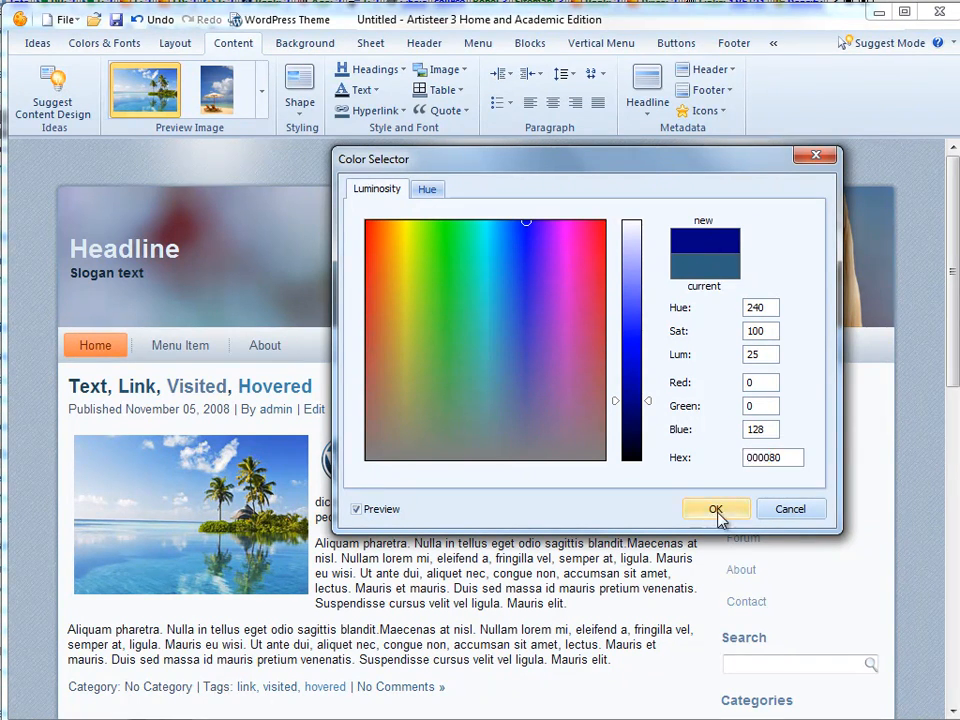
click(716, 510)
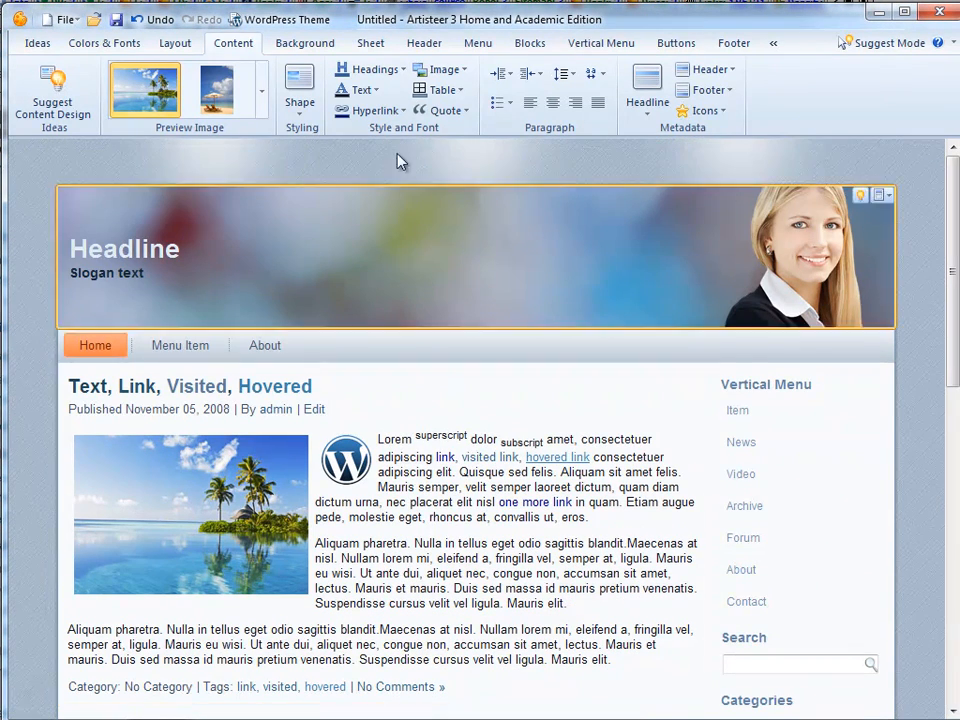
click(372, 110)
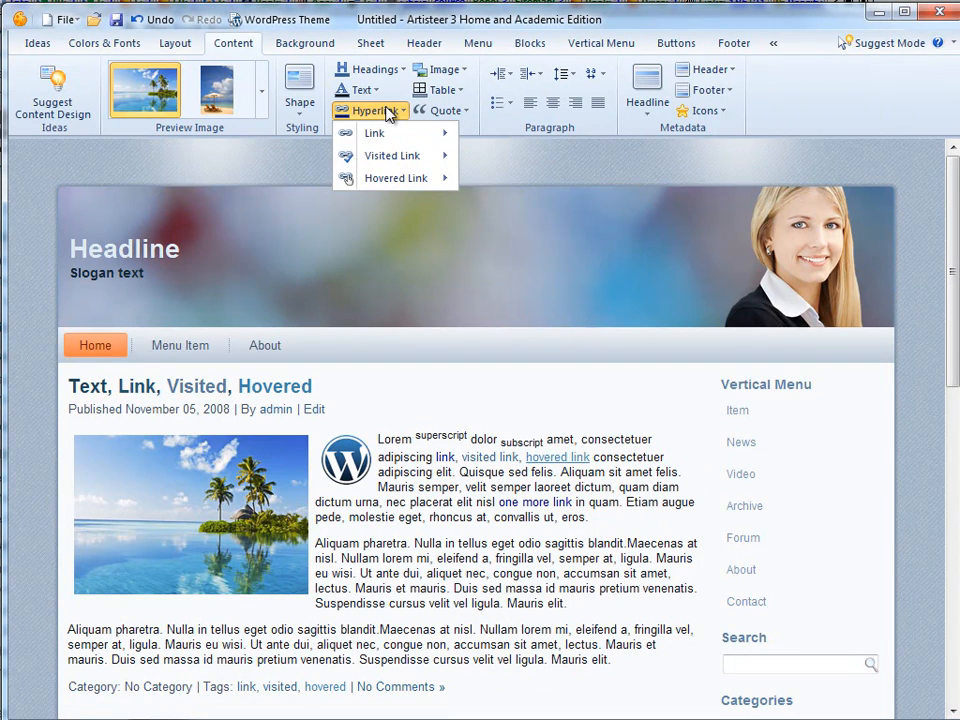
Step: Verify the dark blue link colour, browse image border options unchanged, and enable the post title icon
click(368, 110)
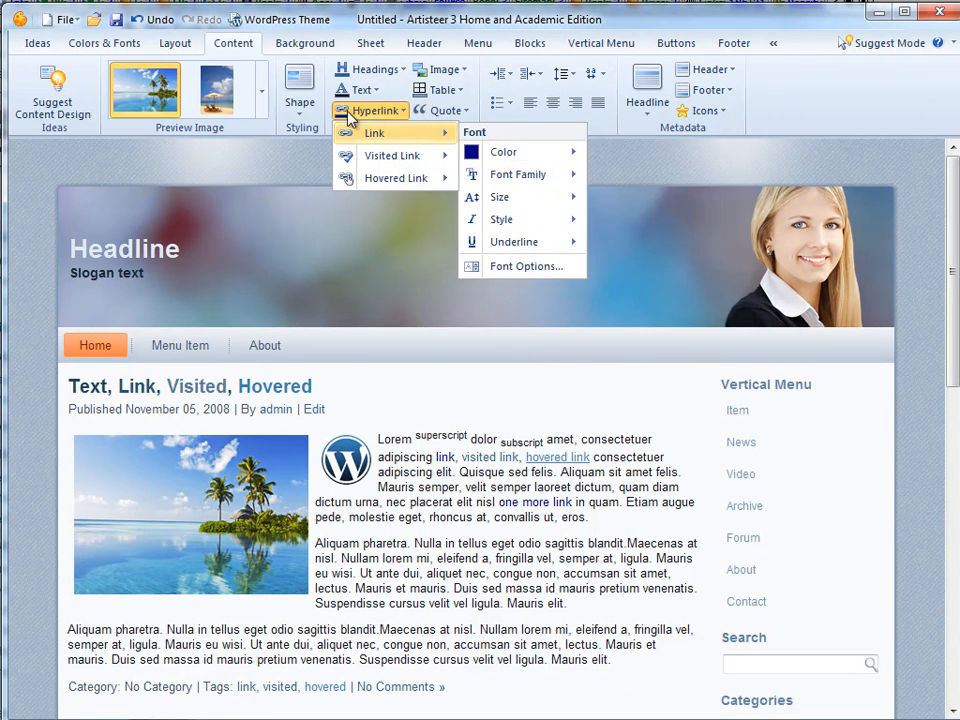
mouse_move(458, 88)
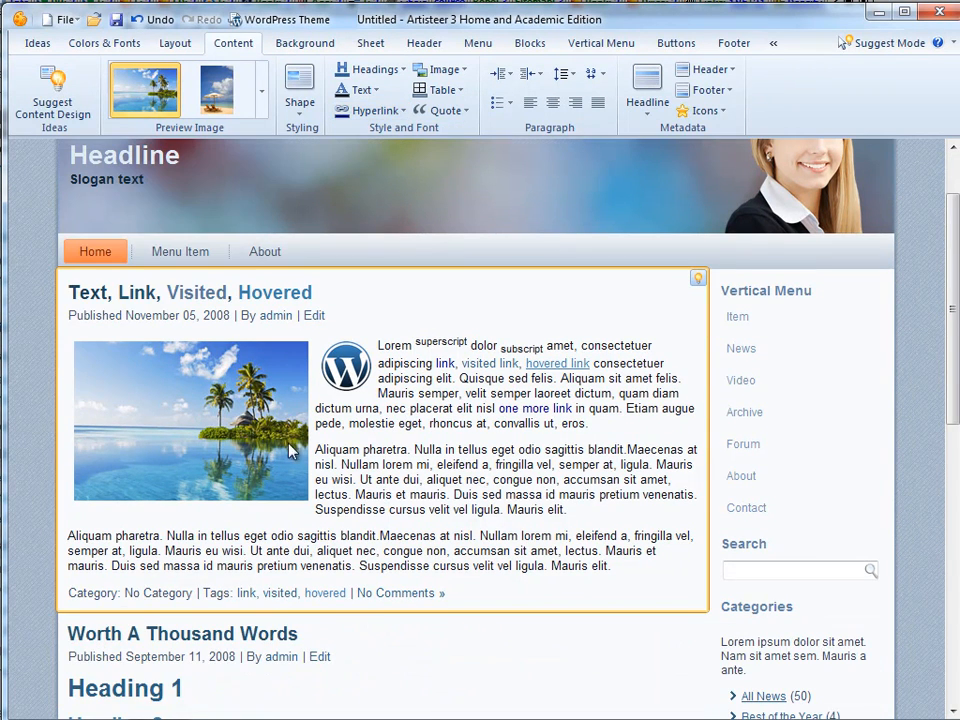
click(438, 68)
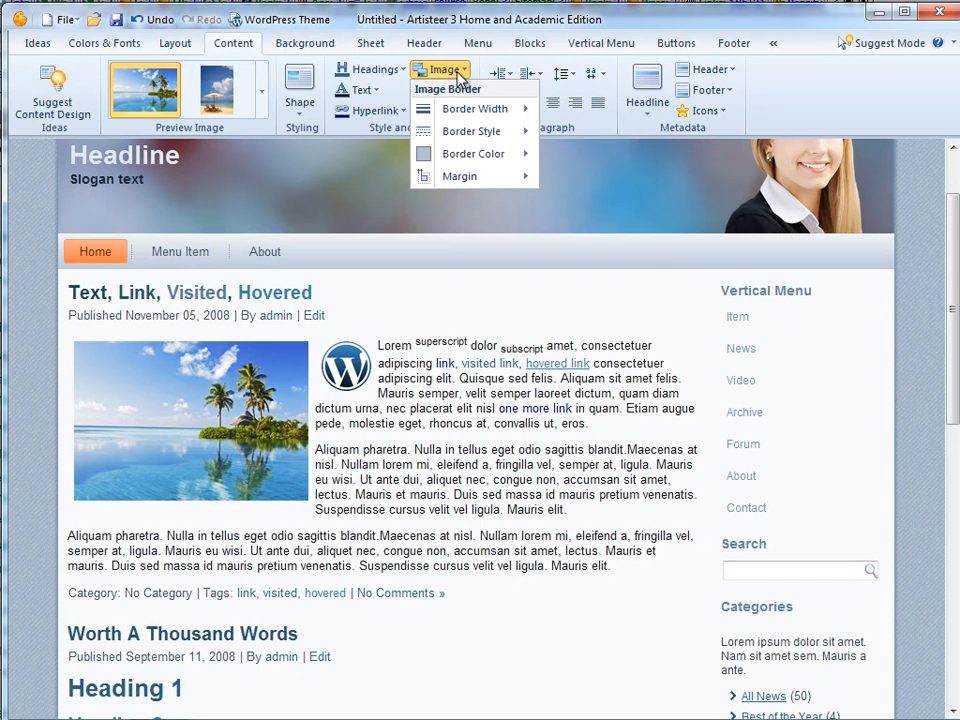
click(474, 108)
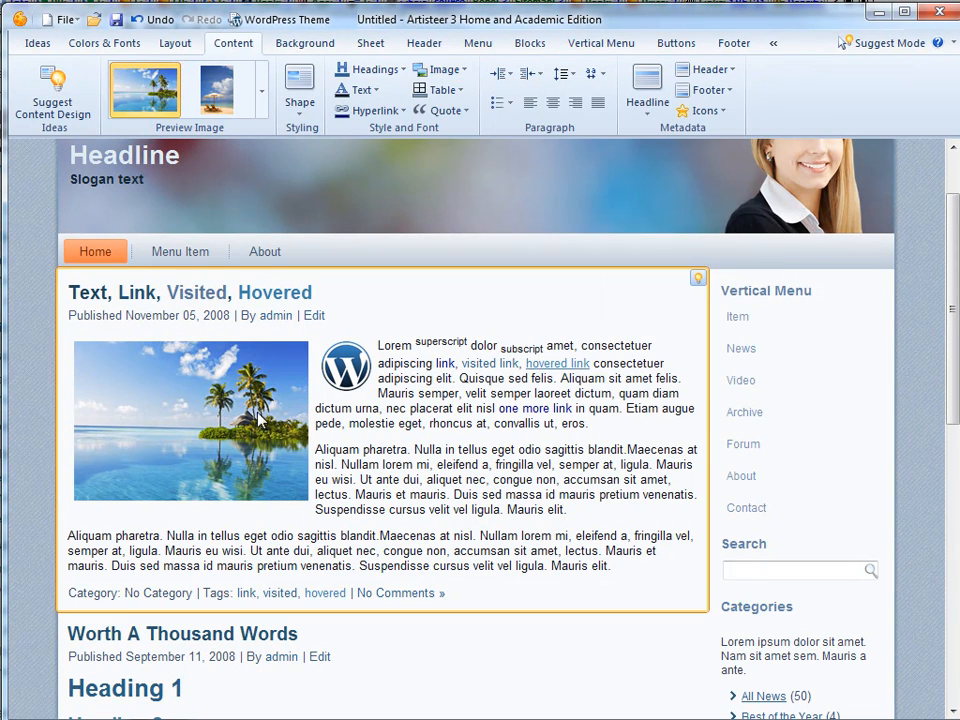
scroll(down, 3)
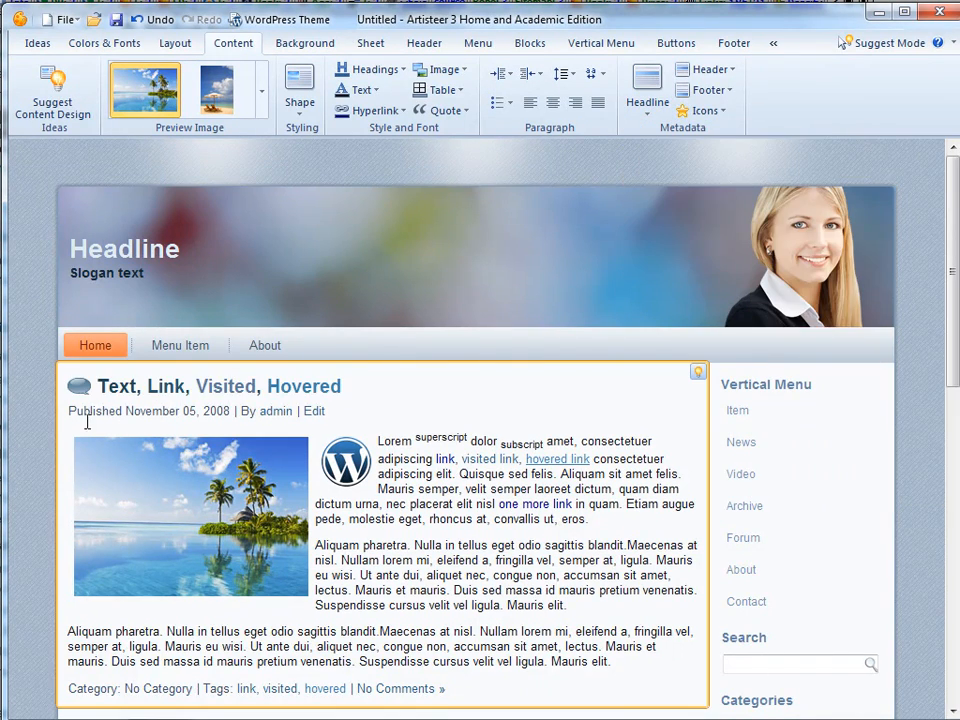
scroll(down, 3)
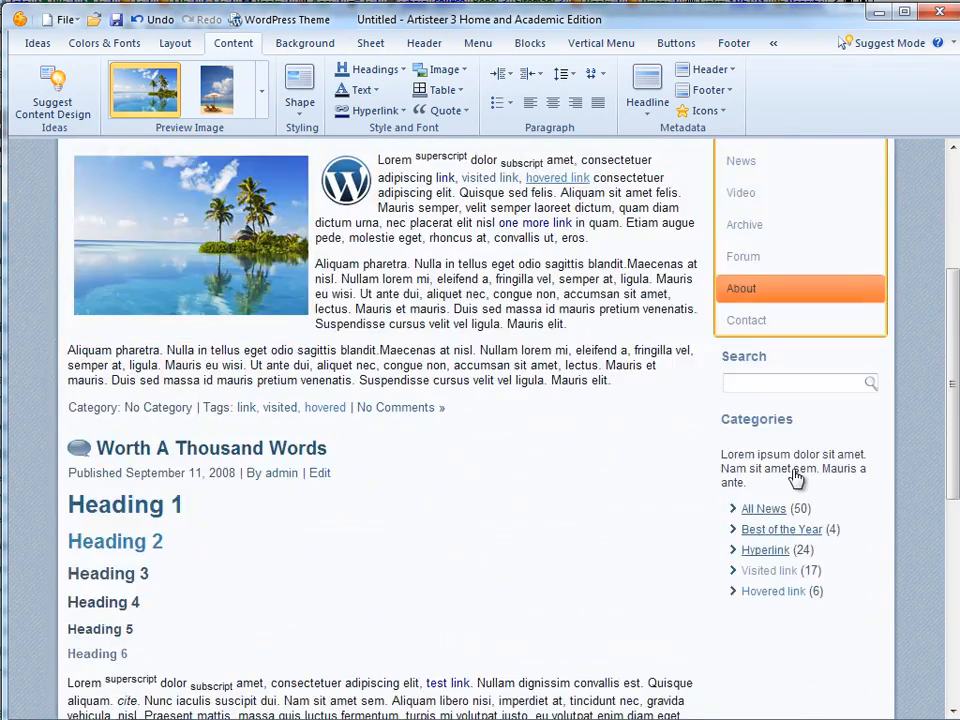
scroll(down, 3)
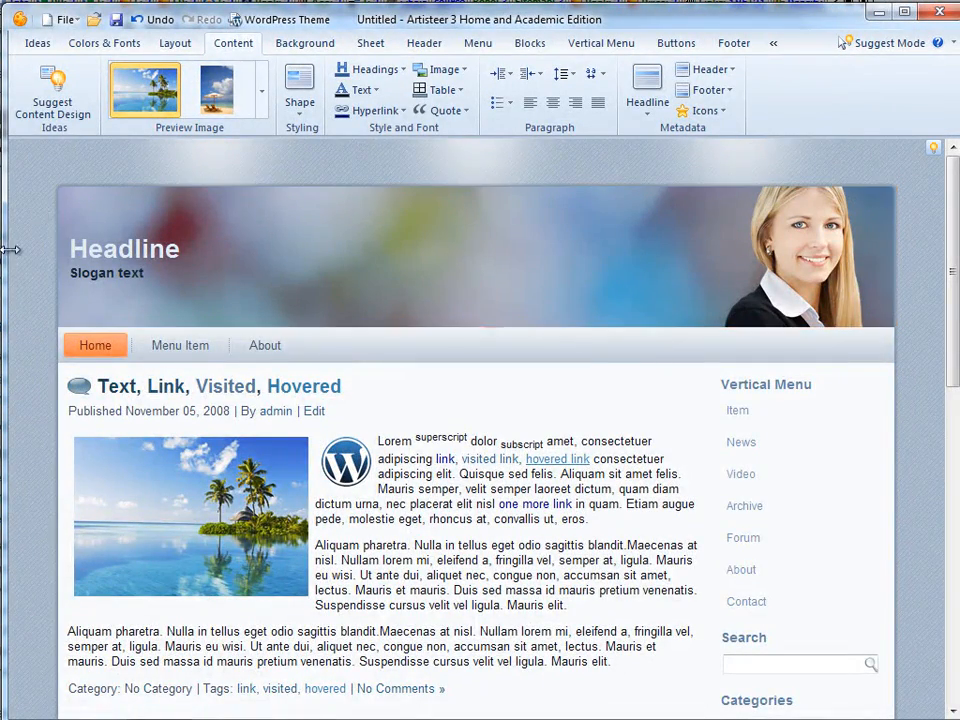
scroll(down, 3)
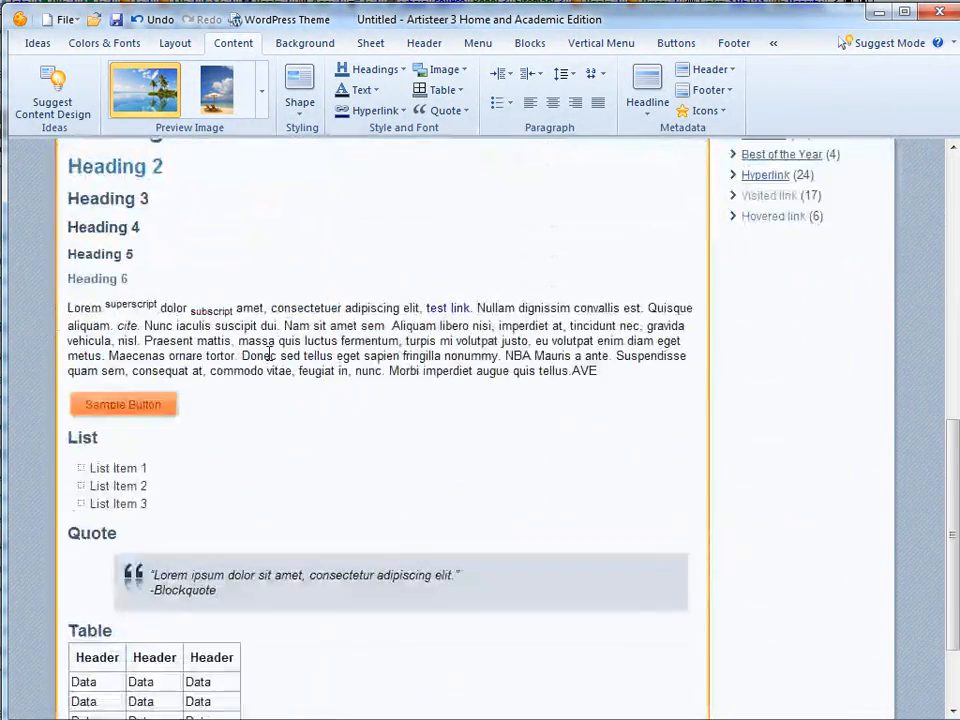